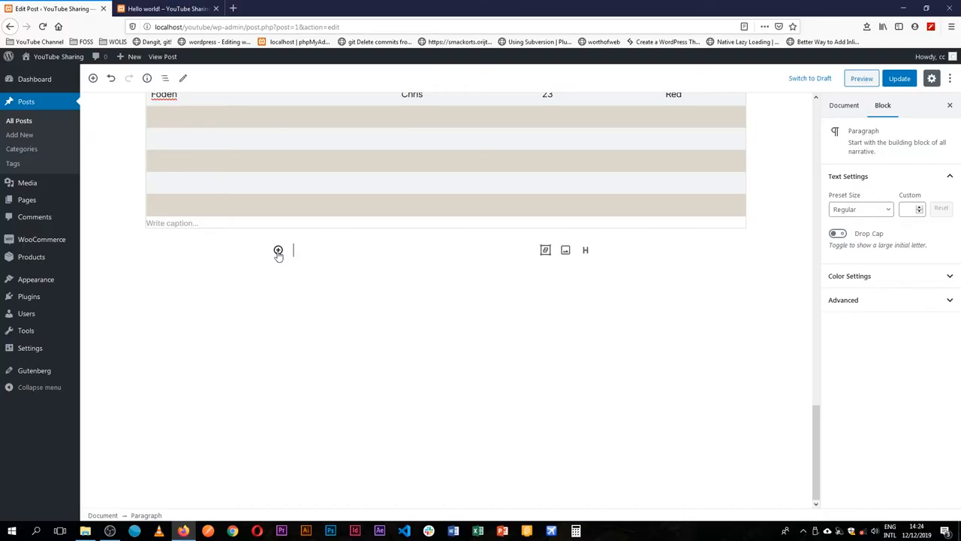
- Insert a Columns block below the table from the block inserter
left_click(278, 249)
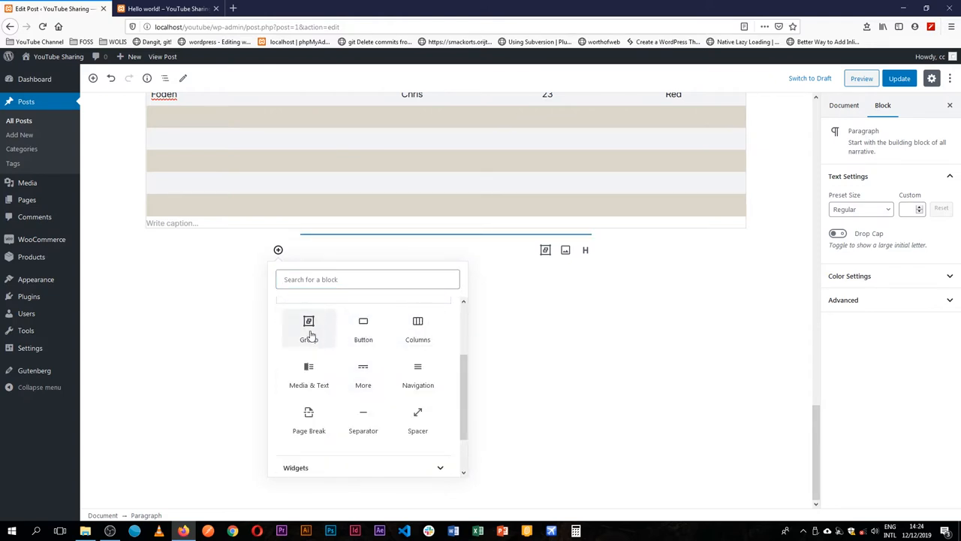
mouse_move(423, 330)
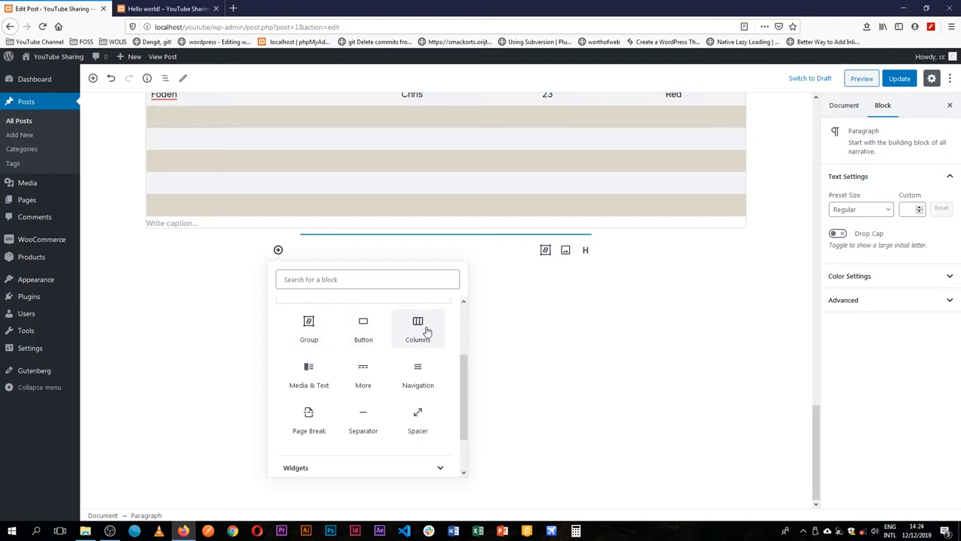
left_click(417, 326)
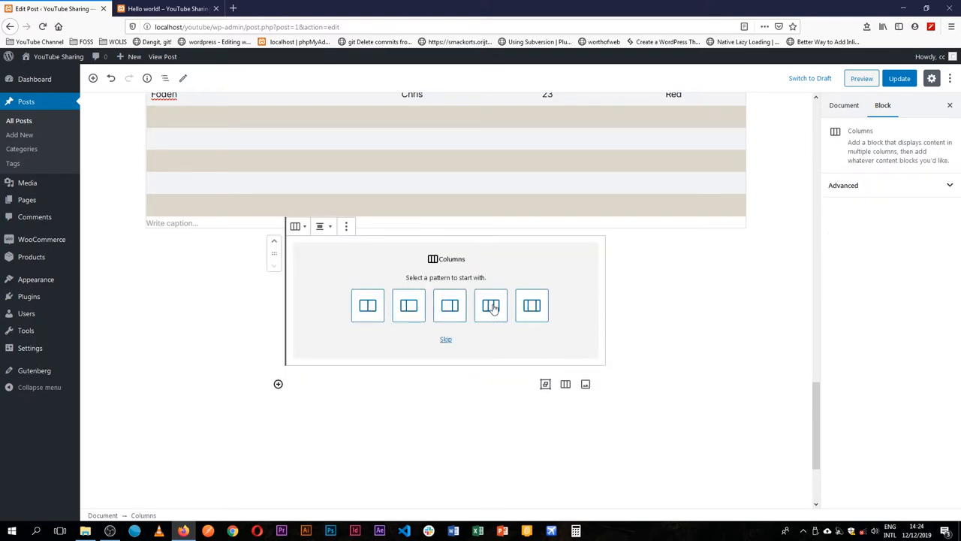
mouse_move(490, 307)
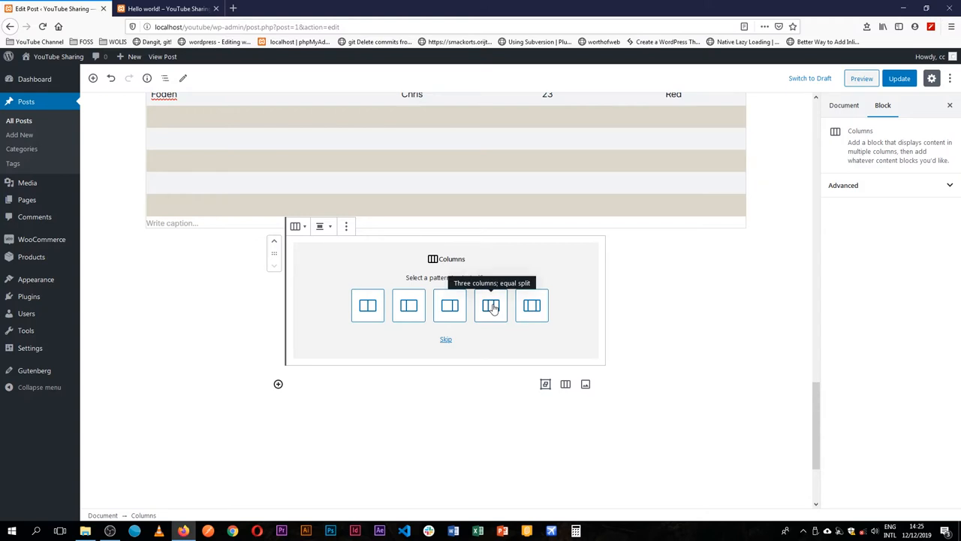
mouse_move(531, 319)
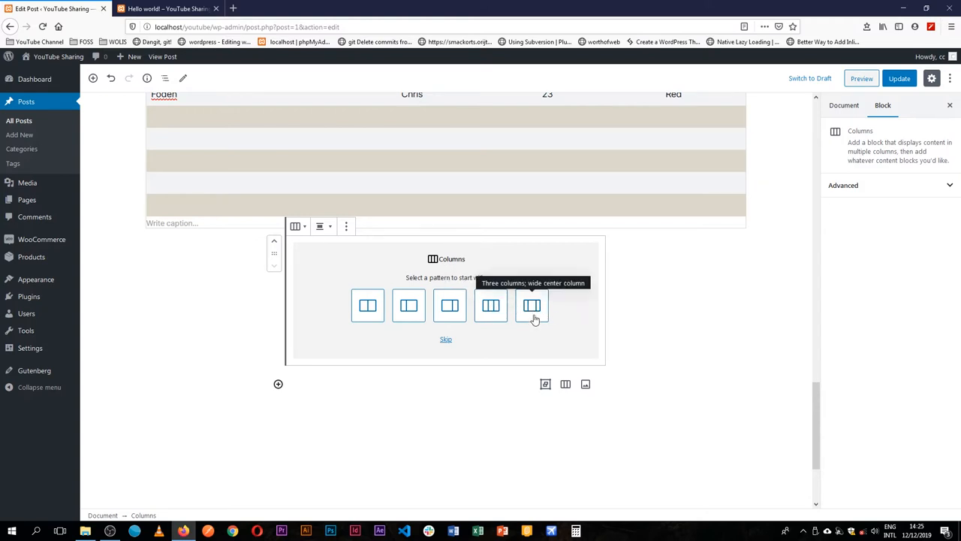
mouse_move(463, 314)
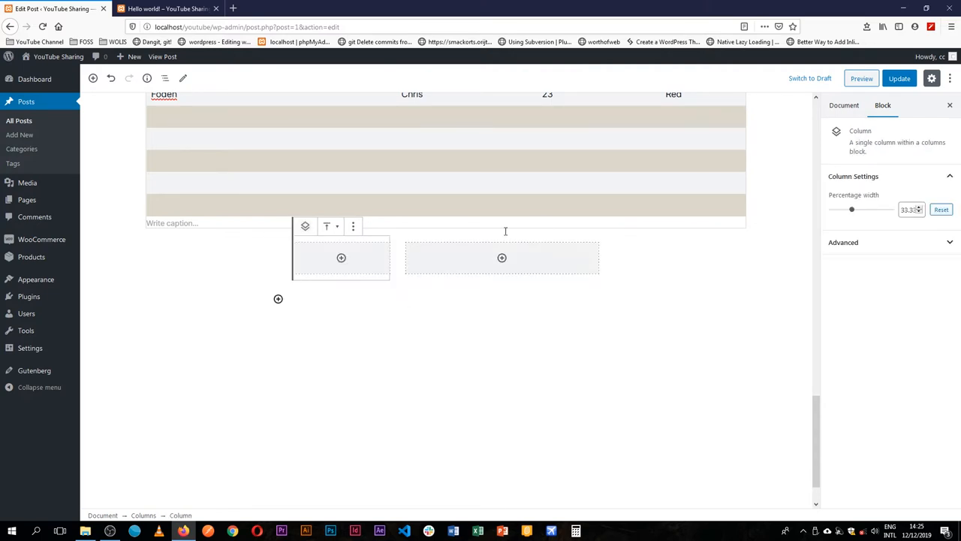
mouse_move(341, 259)
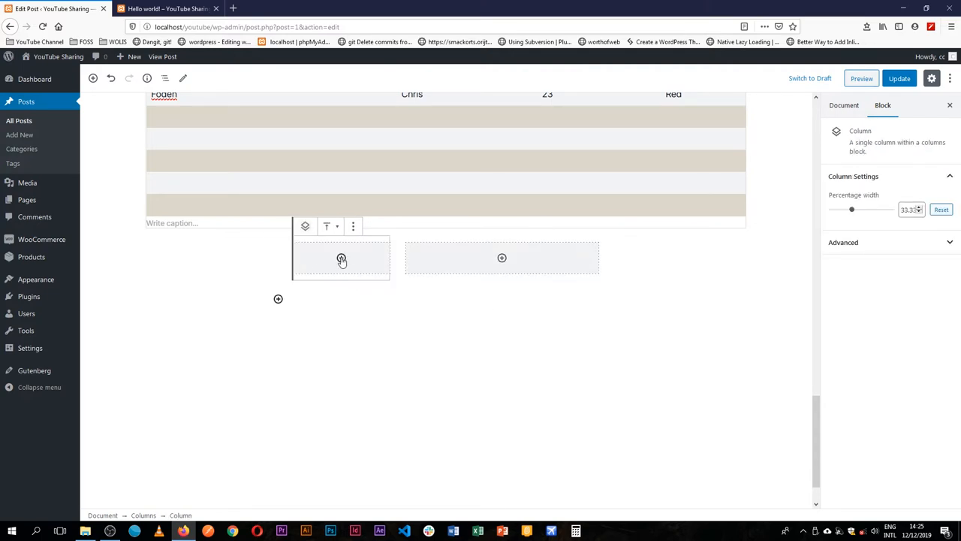
- Add a Paragraph block in the left column reading 'Lorem ipsum paragraph'
left_click(341, 258)
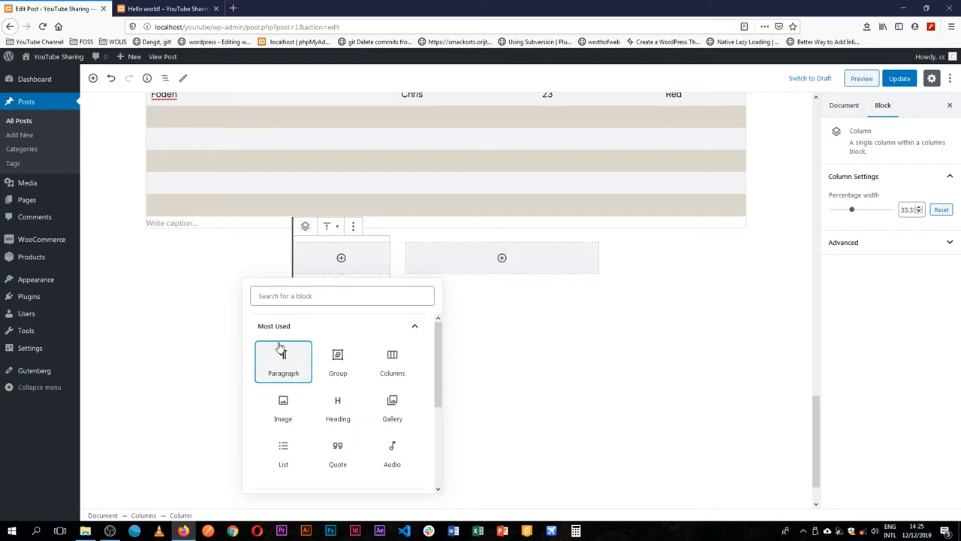
left_click(282, 360)
type("Lorem")
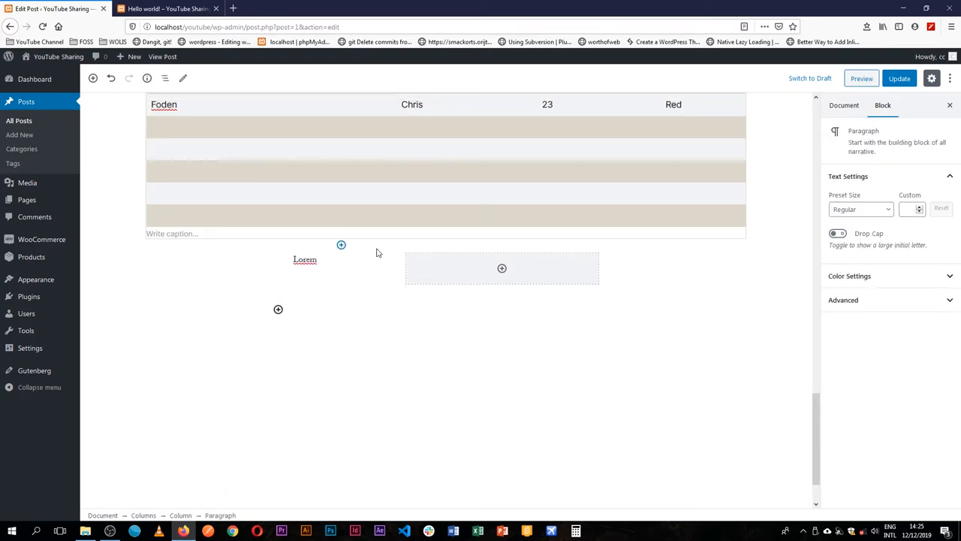
type("ipsum para")
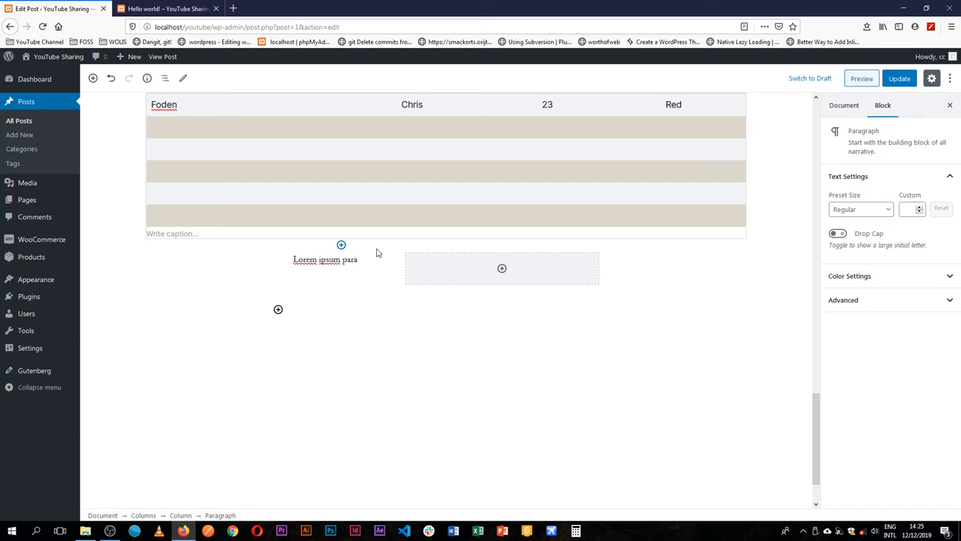
type("graph")
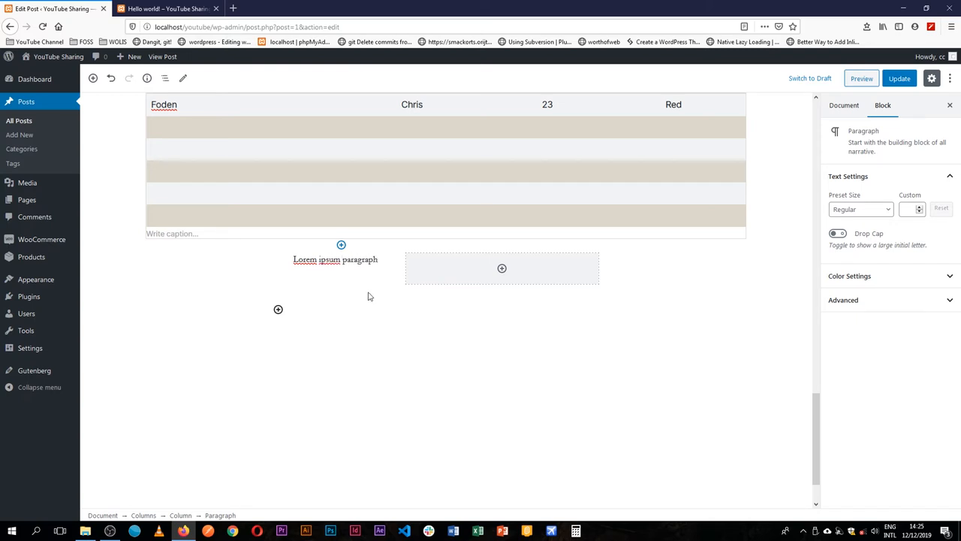
left_click(337, 258)
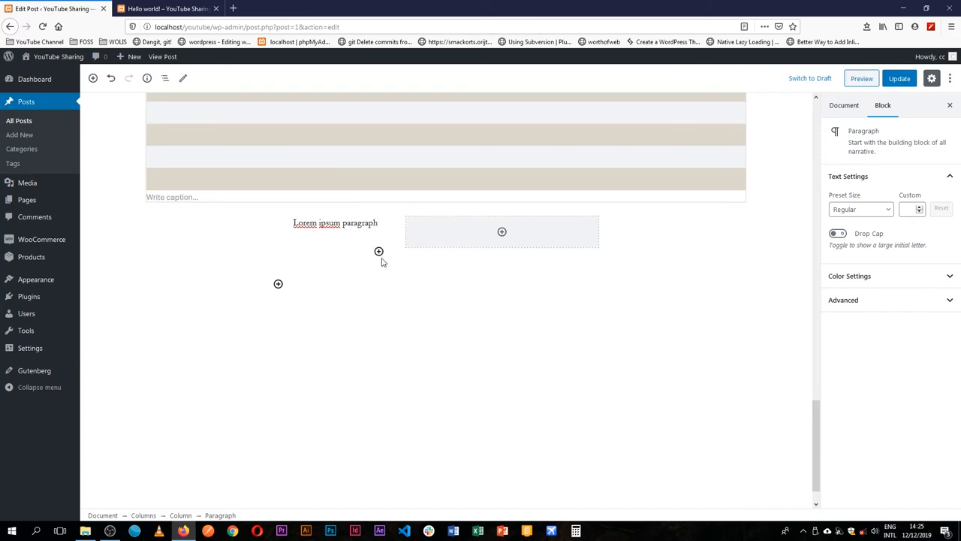
- Add an Image block under the left paragraph using the art gallery photo from the Media Library
left_click(379, 251)
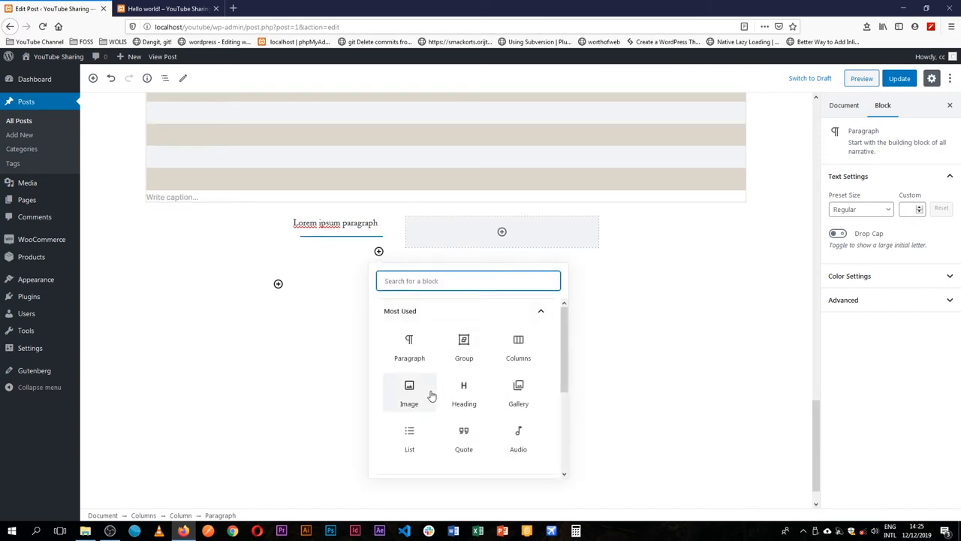
left_click(408, 391)
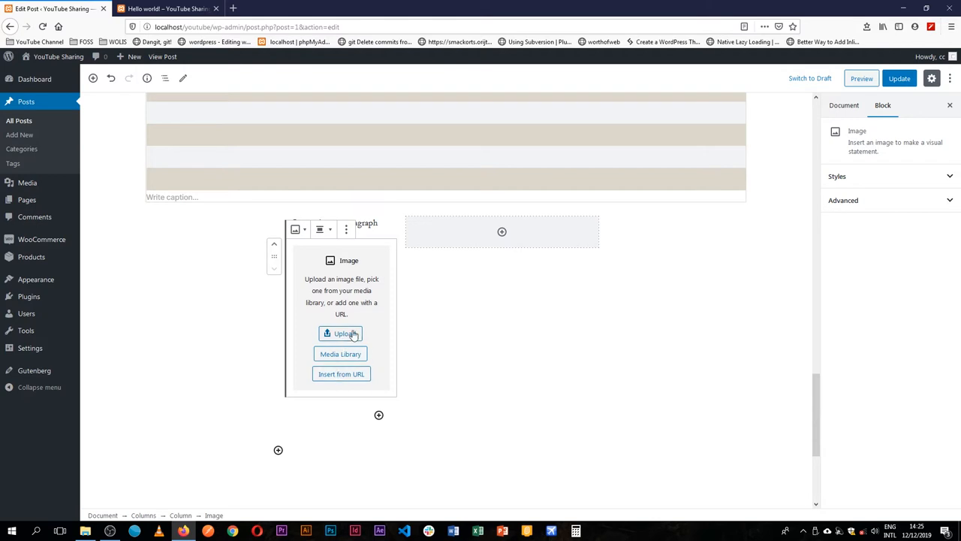
left_click(339, 355)
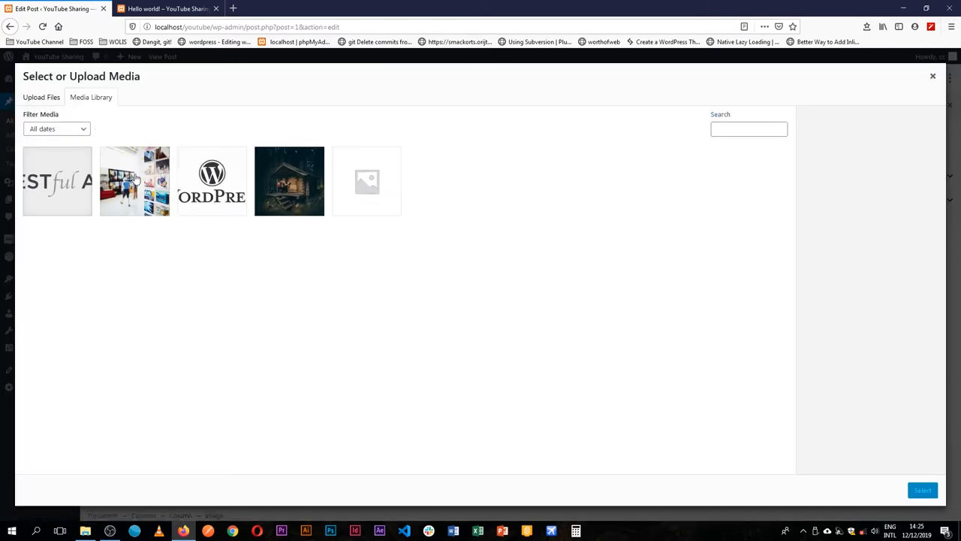
left_click(135, 181)
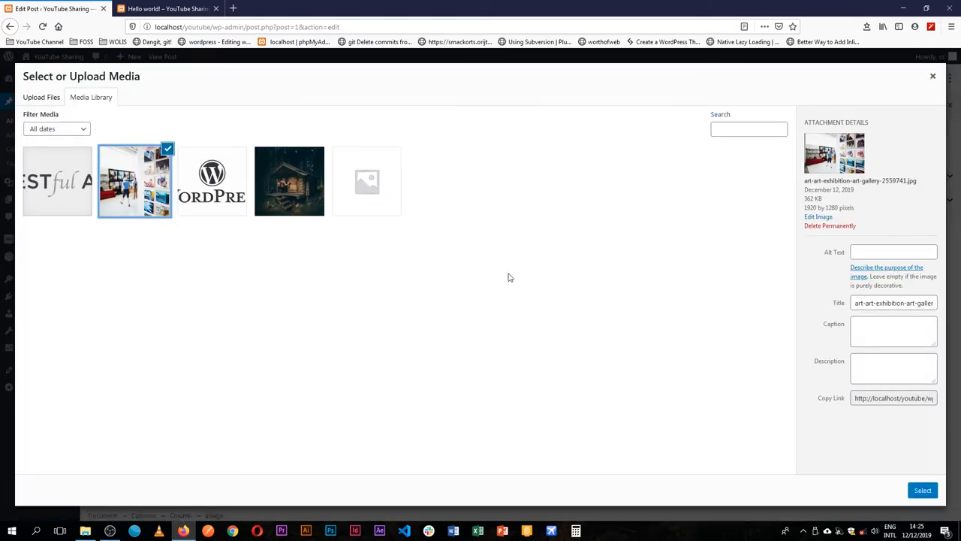
left_click(922, 490)
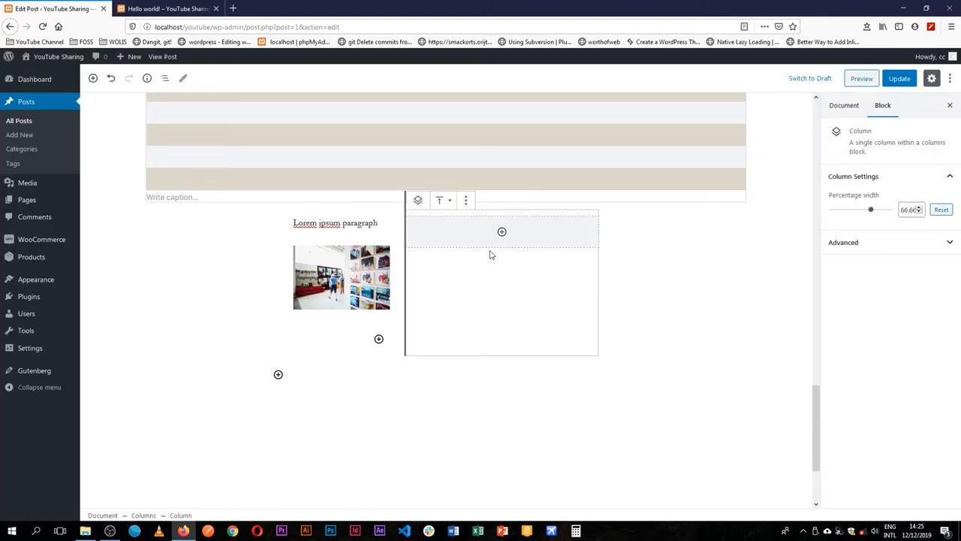
- Add an Image block in the right column using the forest cabin photo from the Media Library
left_click(502, 231)
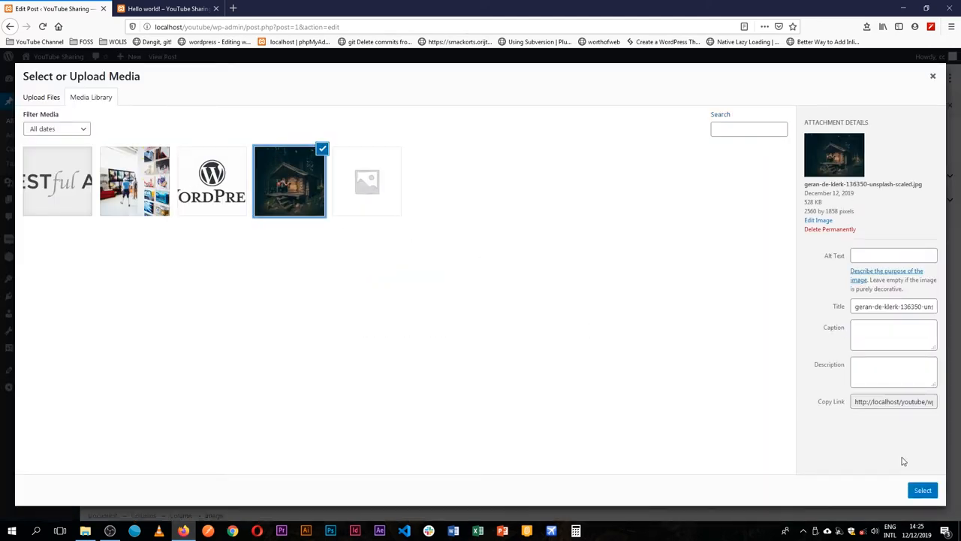
left_click(923, 489)
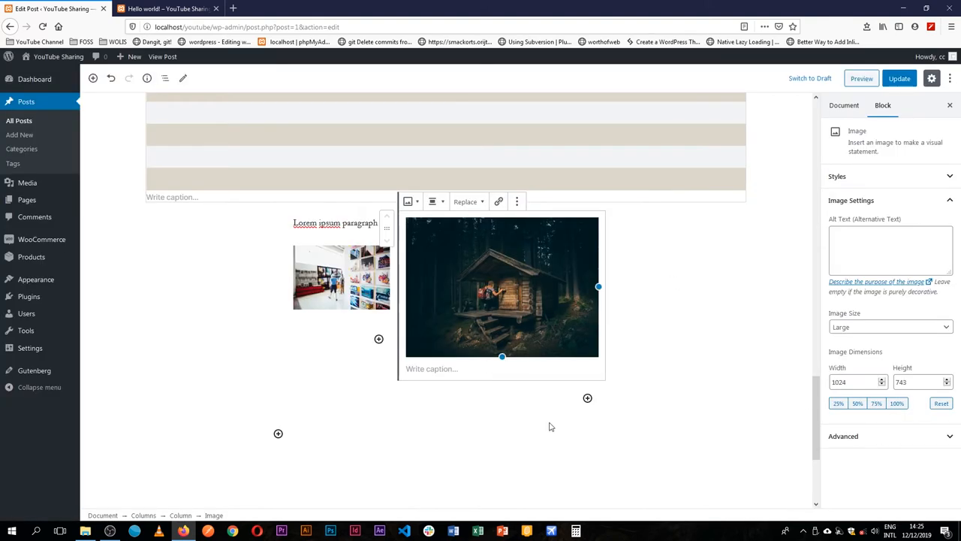
mouse_move(417, 335)
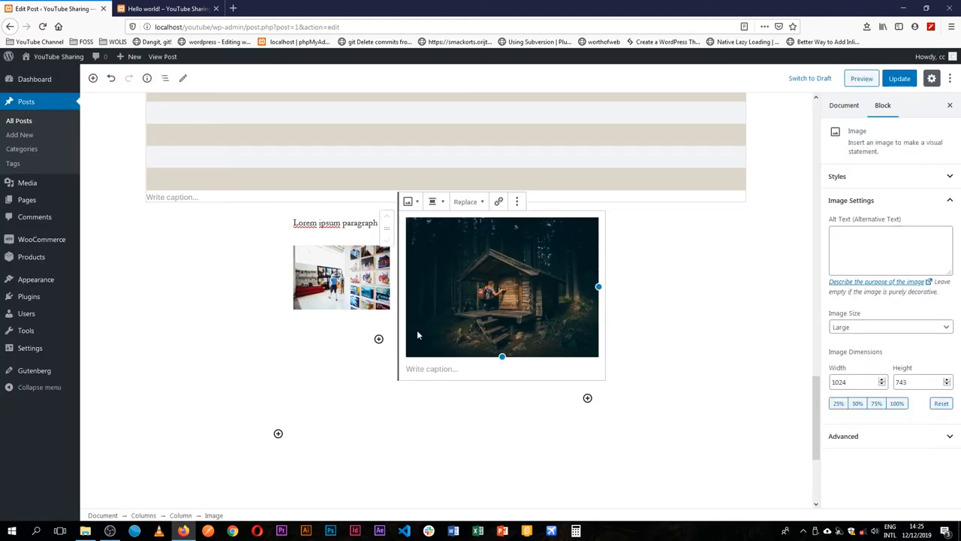
mouse_move(577, 255)
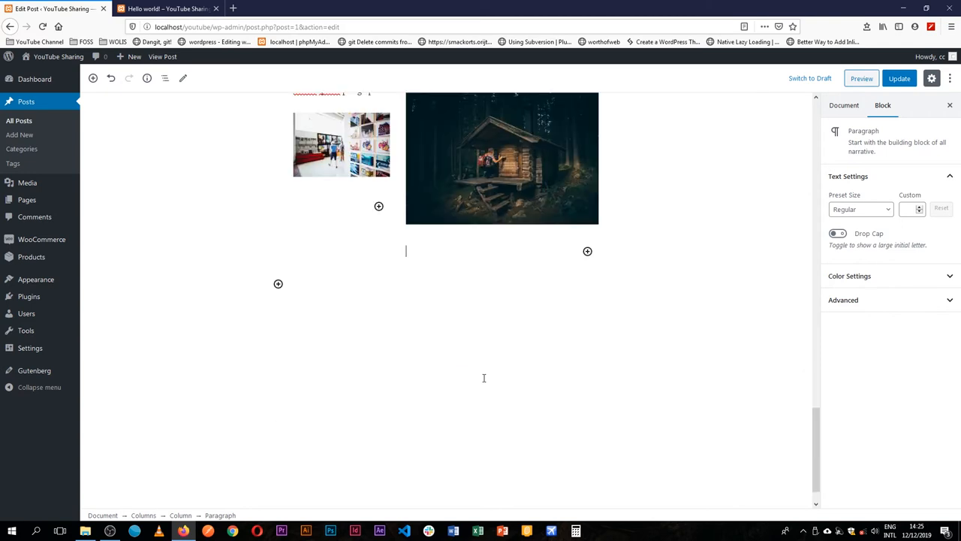
- Write a 'Lorem ipsum ... the best ... content' paragraph above the cabin photo in the right column
type("Lorem ipsum is")
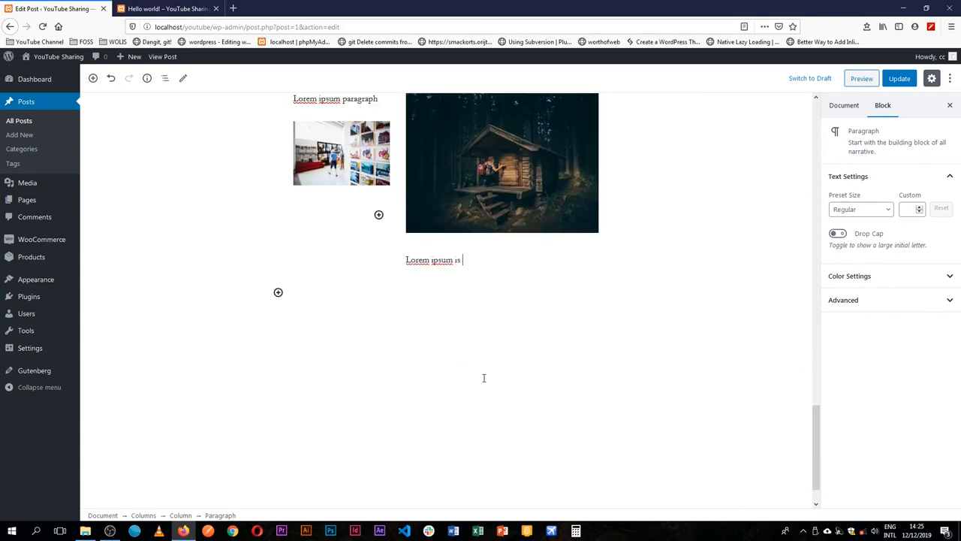
type("thwe best")
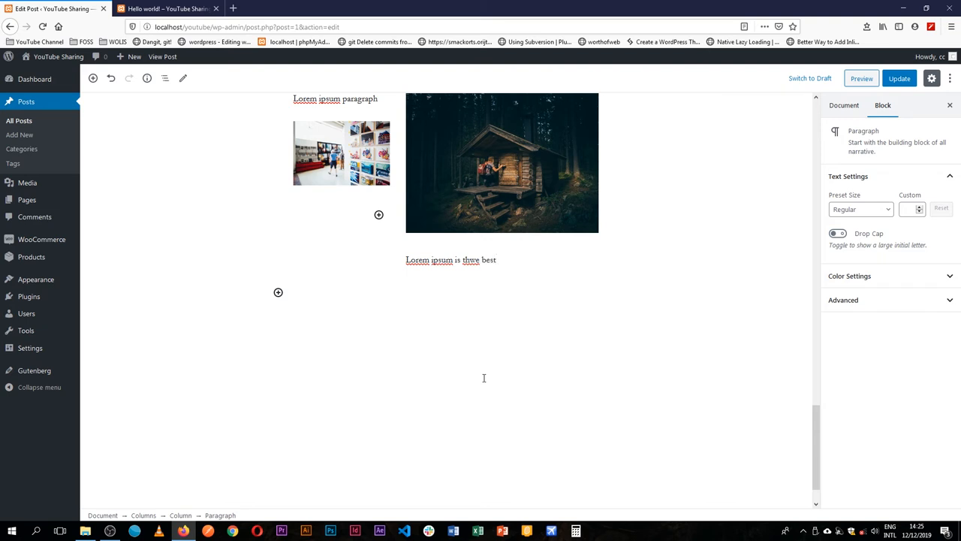
type("feeb con")
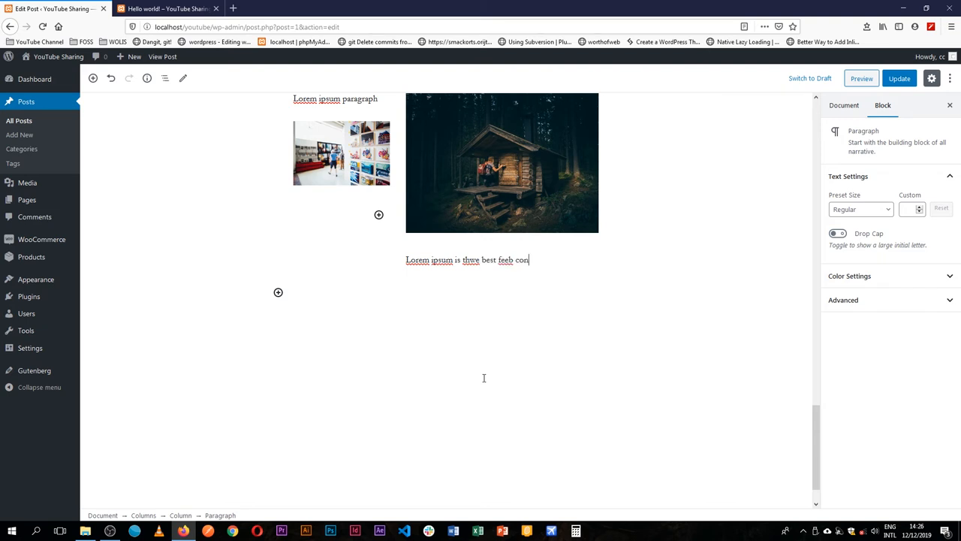
type("tent")
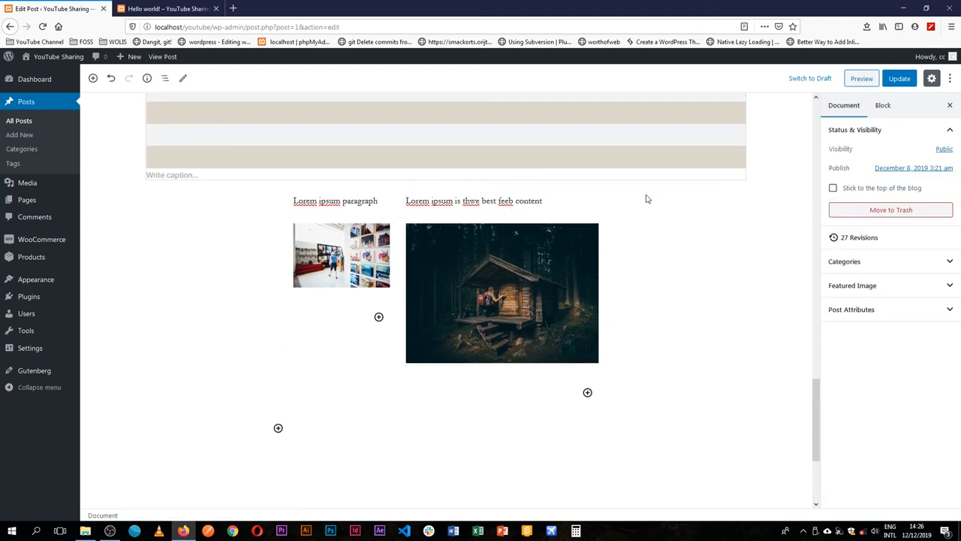
- Update the post and view it on the live site
left_click(898, 78)
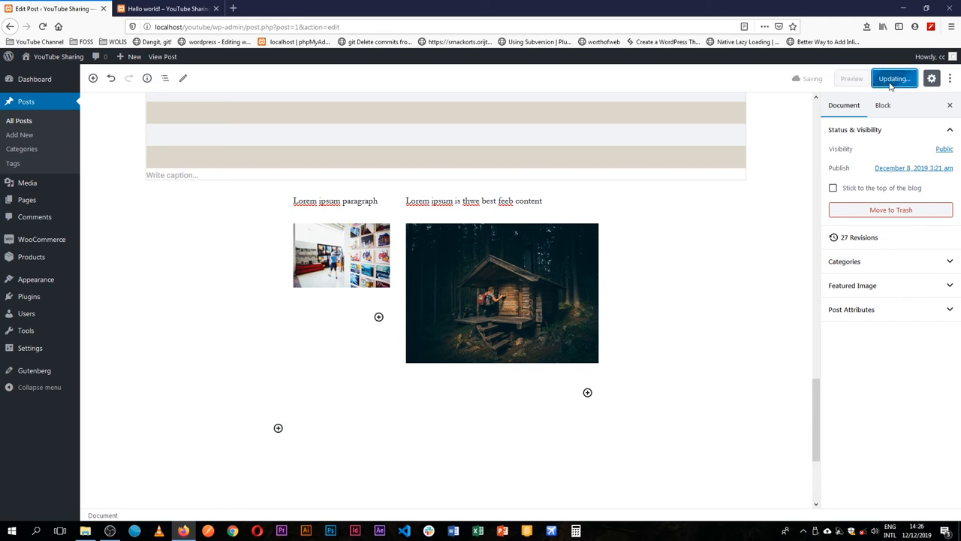
left_click(894, 78)
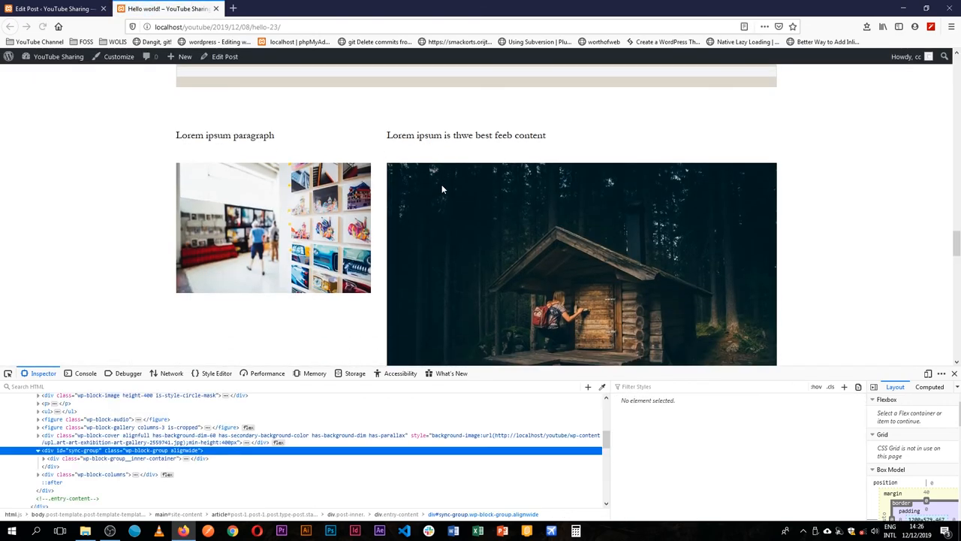
- Scroll down the live post through both columns to the comments section
scroll("down", 3)
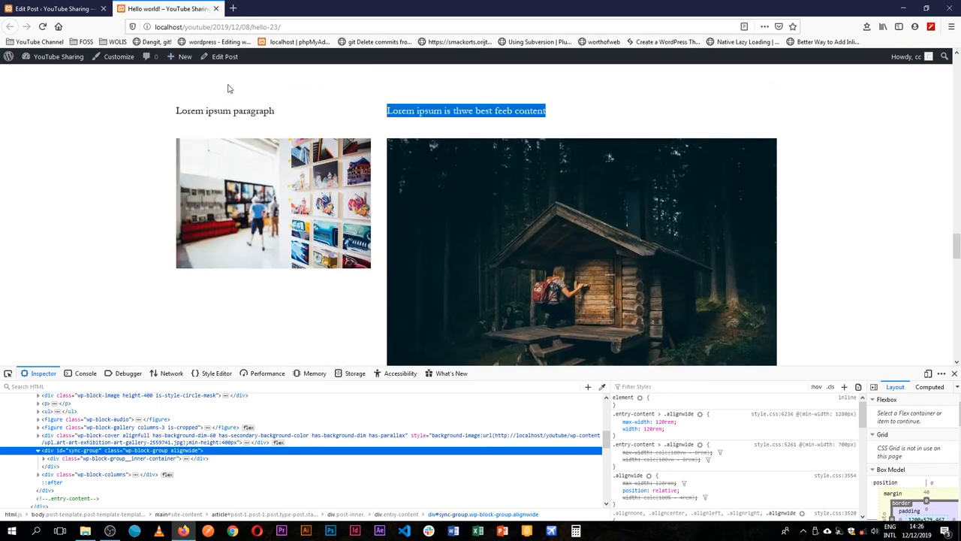
scroll("down", 3)
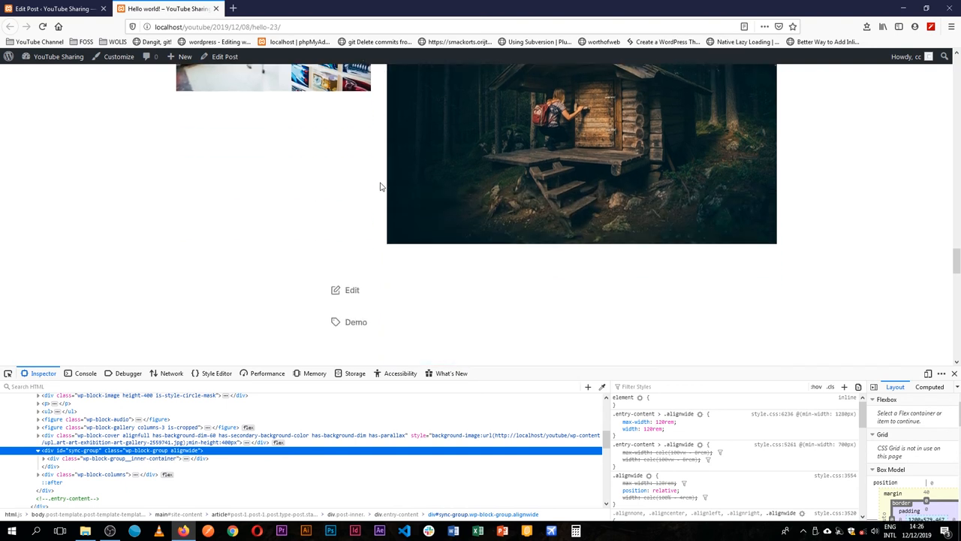
scroll("down", 3)
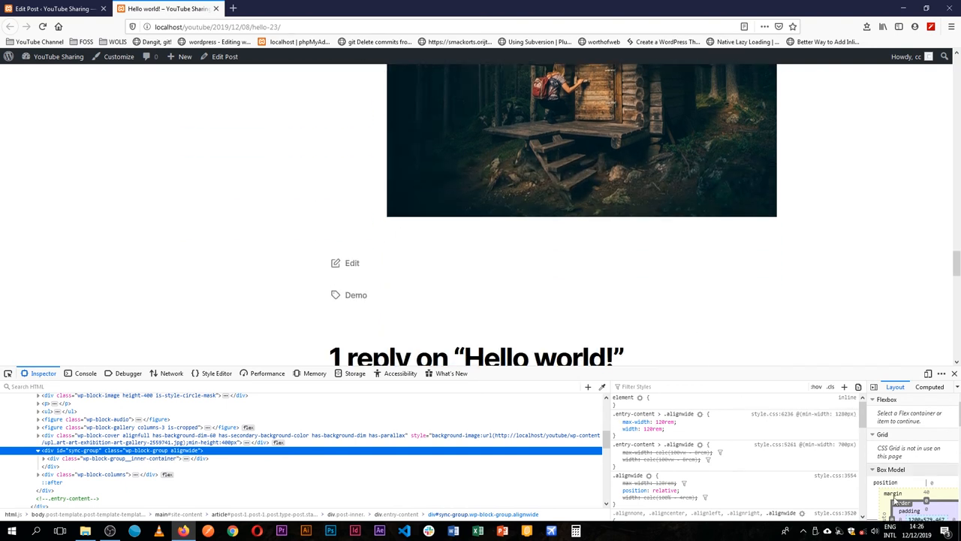